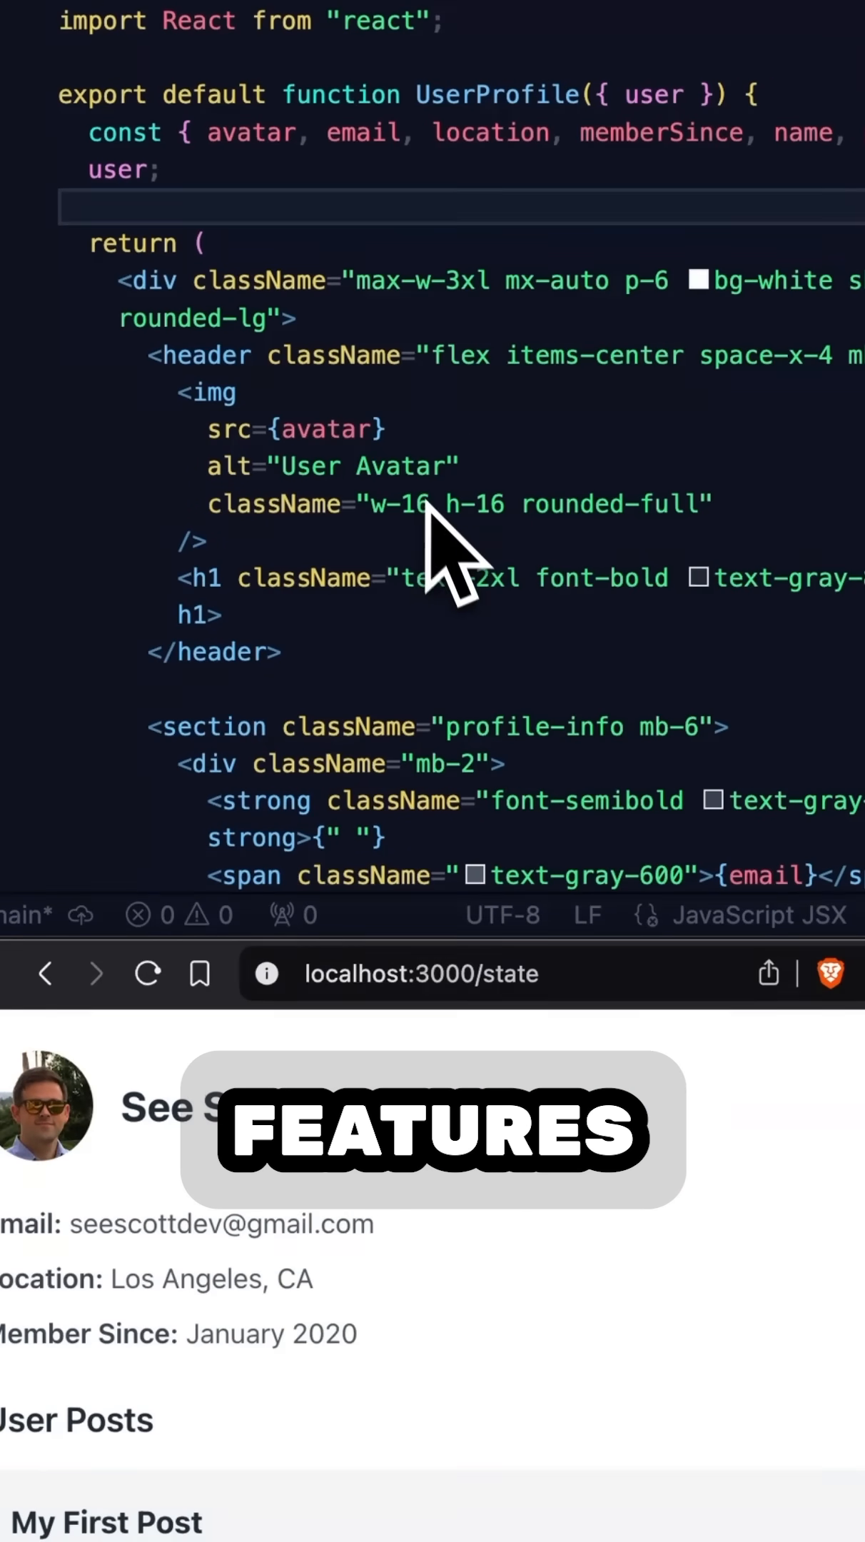
- Scroll to the header block inside UserProfile's returned JSX to cut it out
scroll(down, 3)
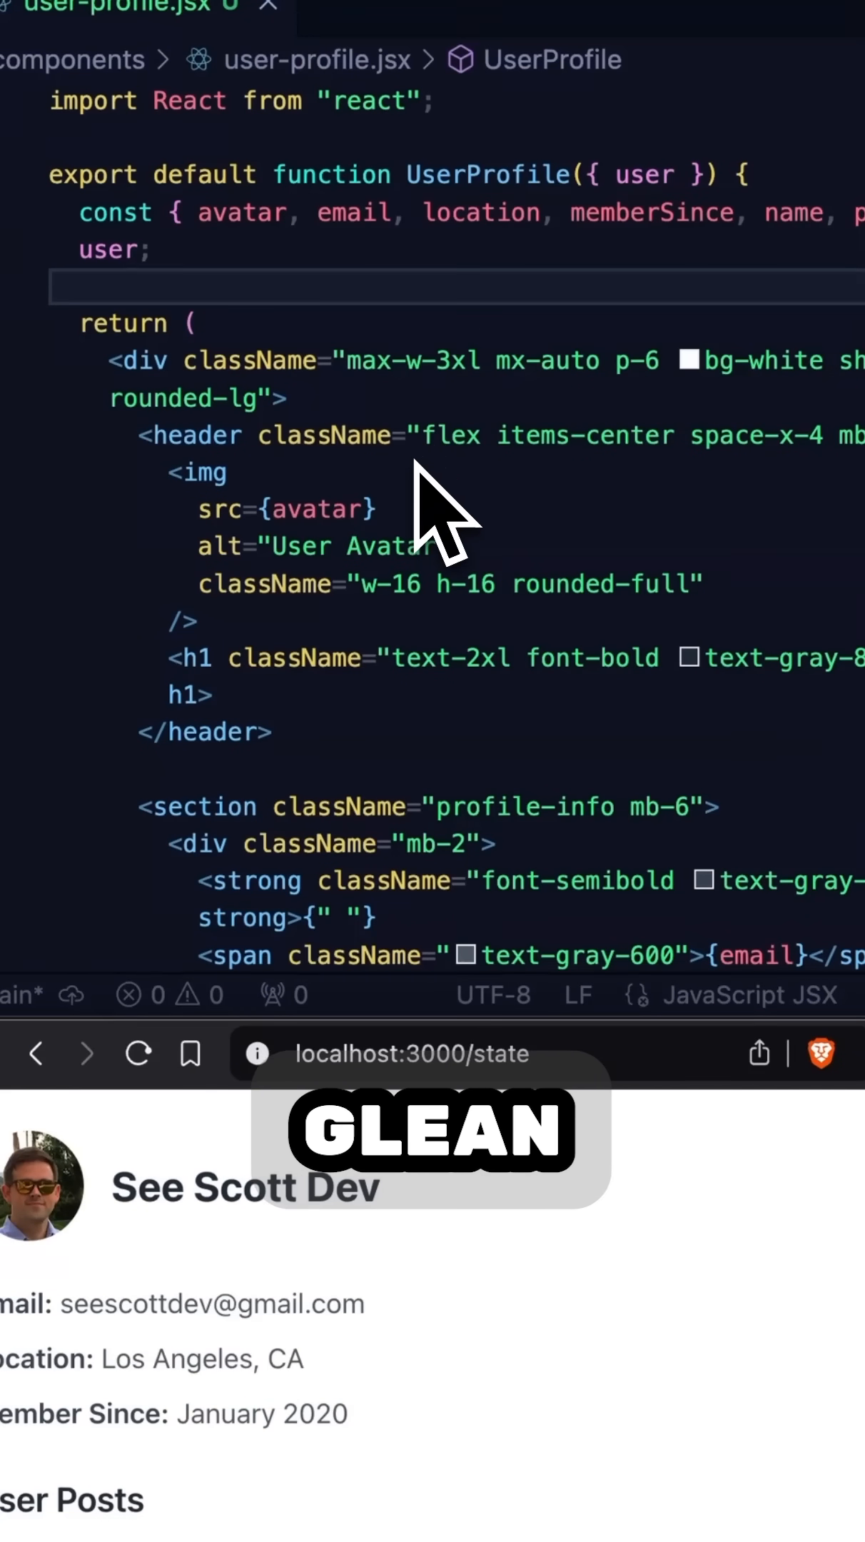
mouse_move(457, 624)
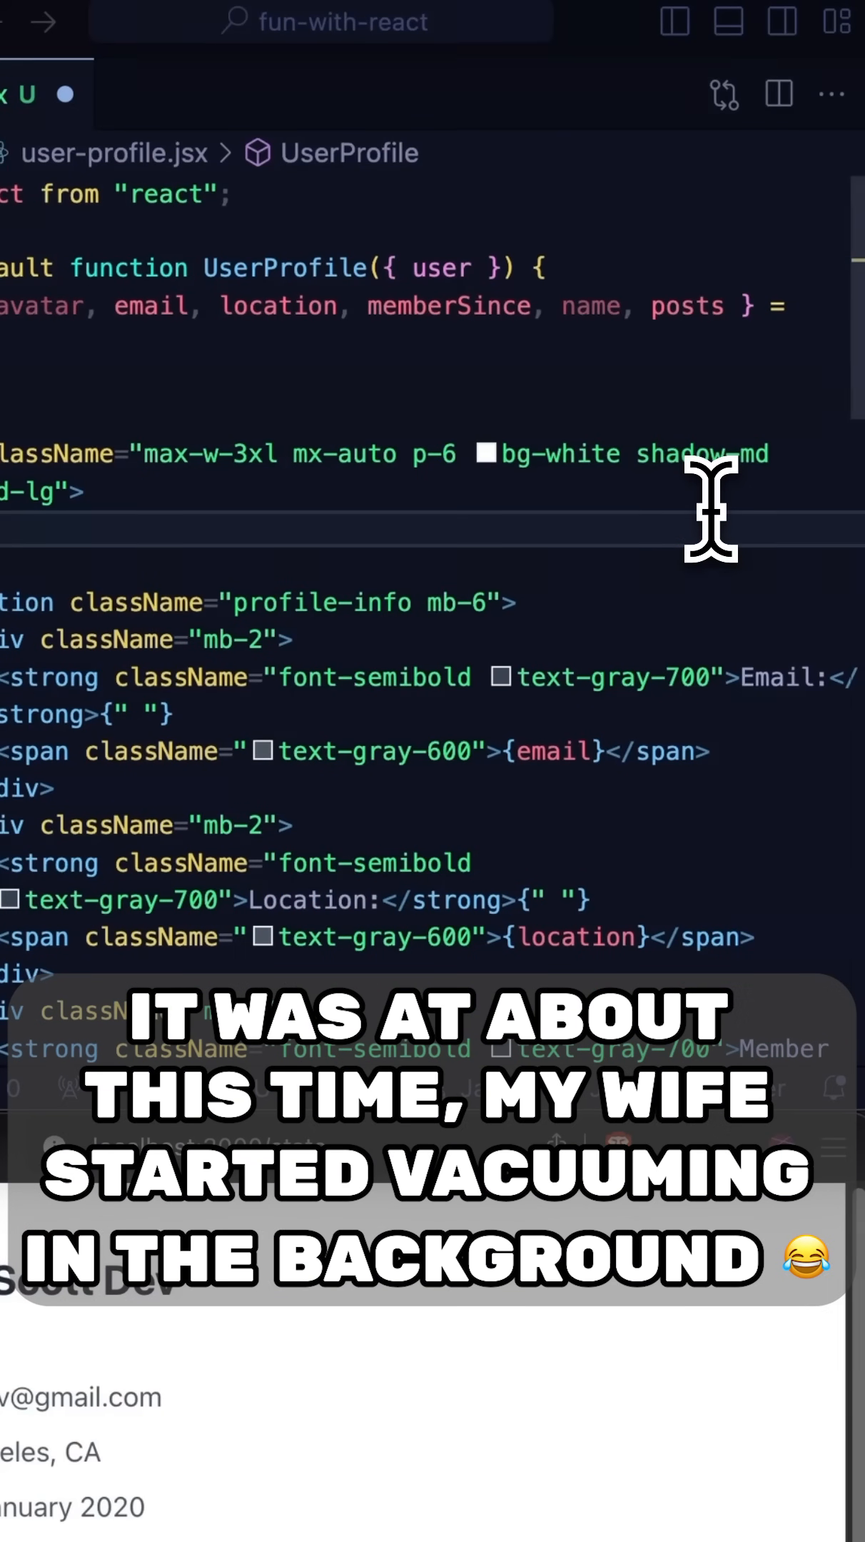
- Write const Header = ({avatar, name}) => { ... } at the file's end holding the header JSX
scroll(down, 3)
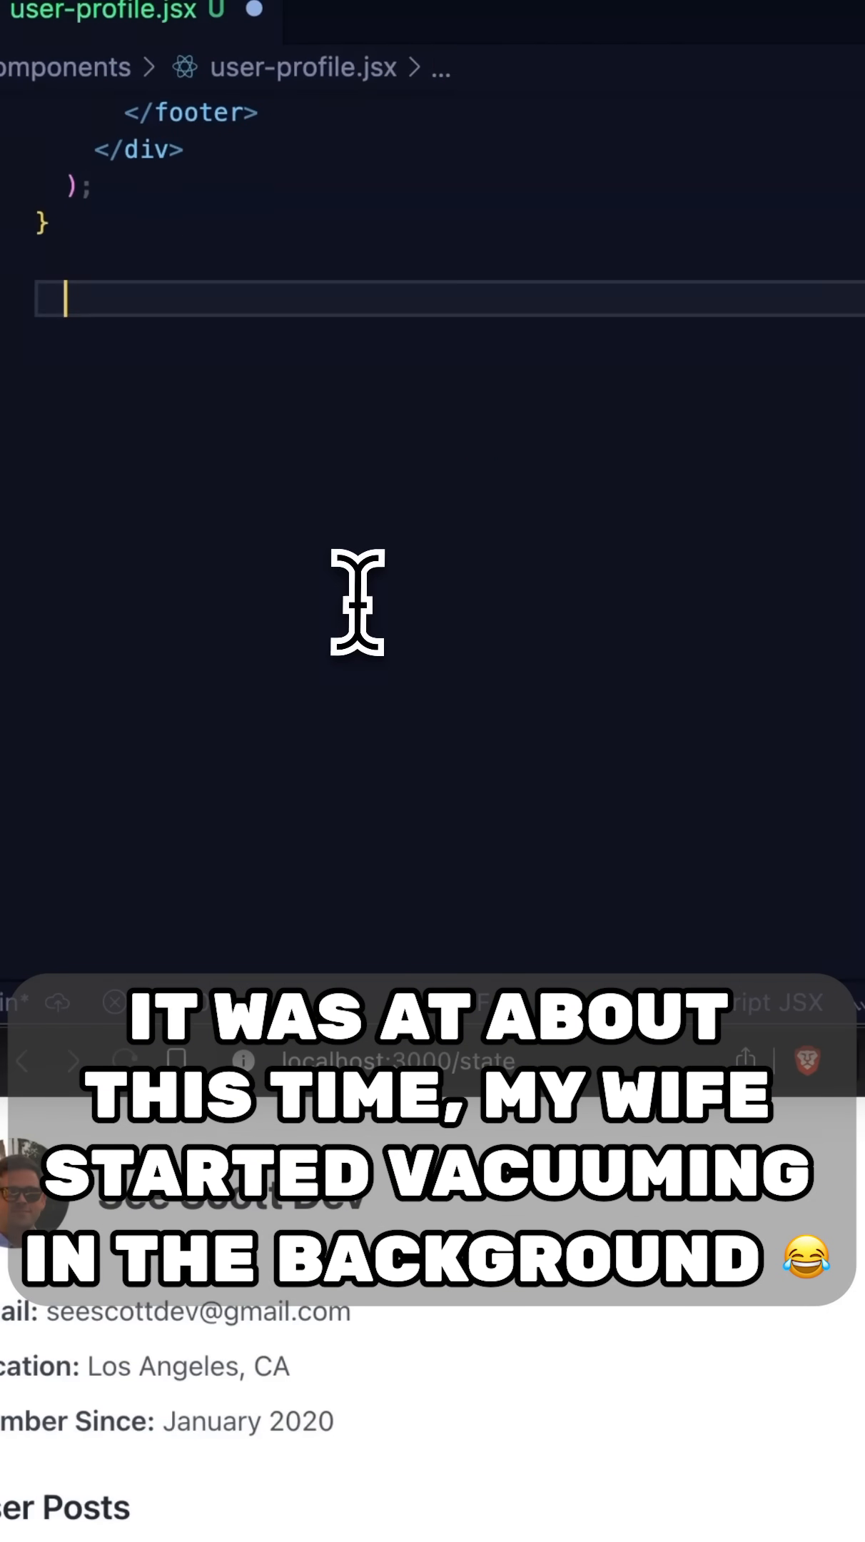
text(const Header =)
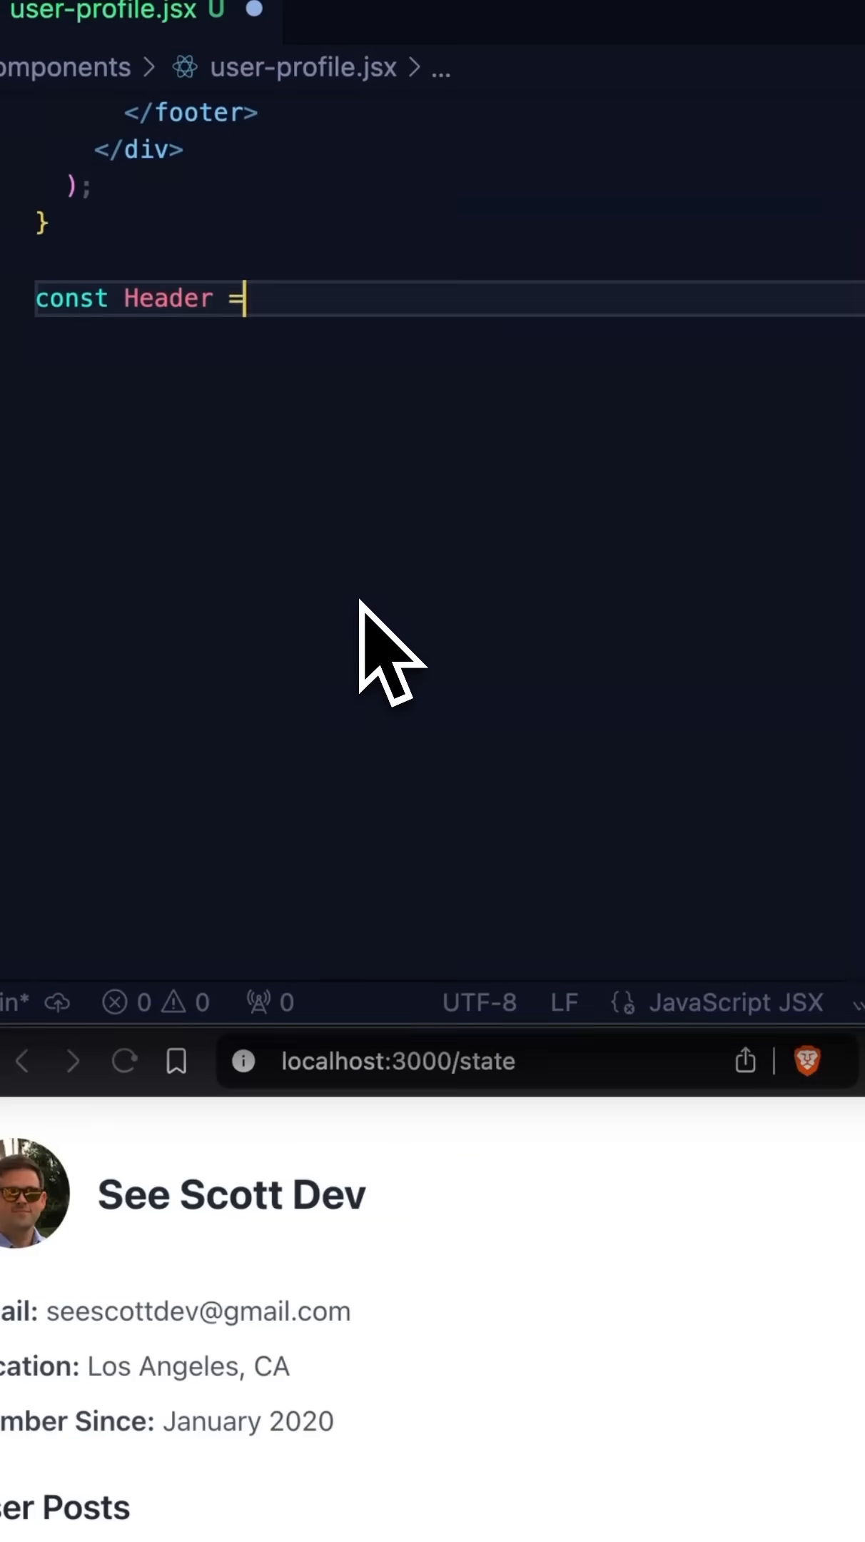
text(() => {)
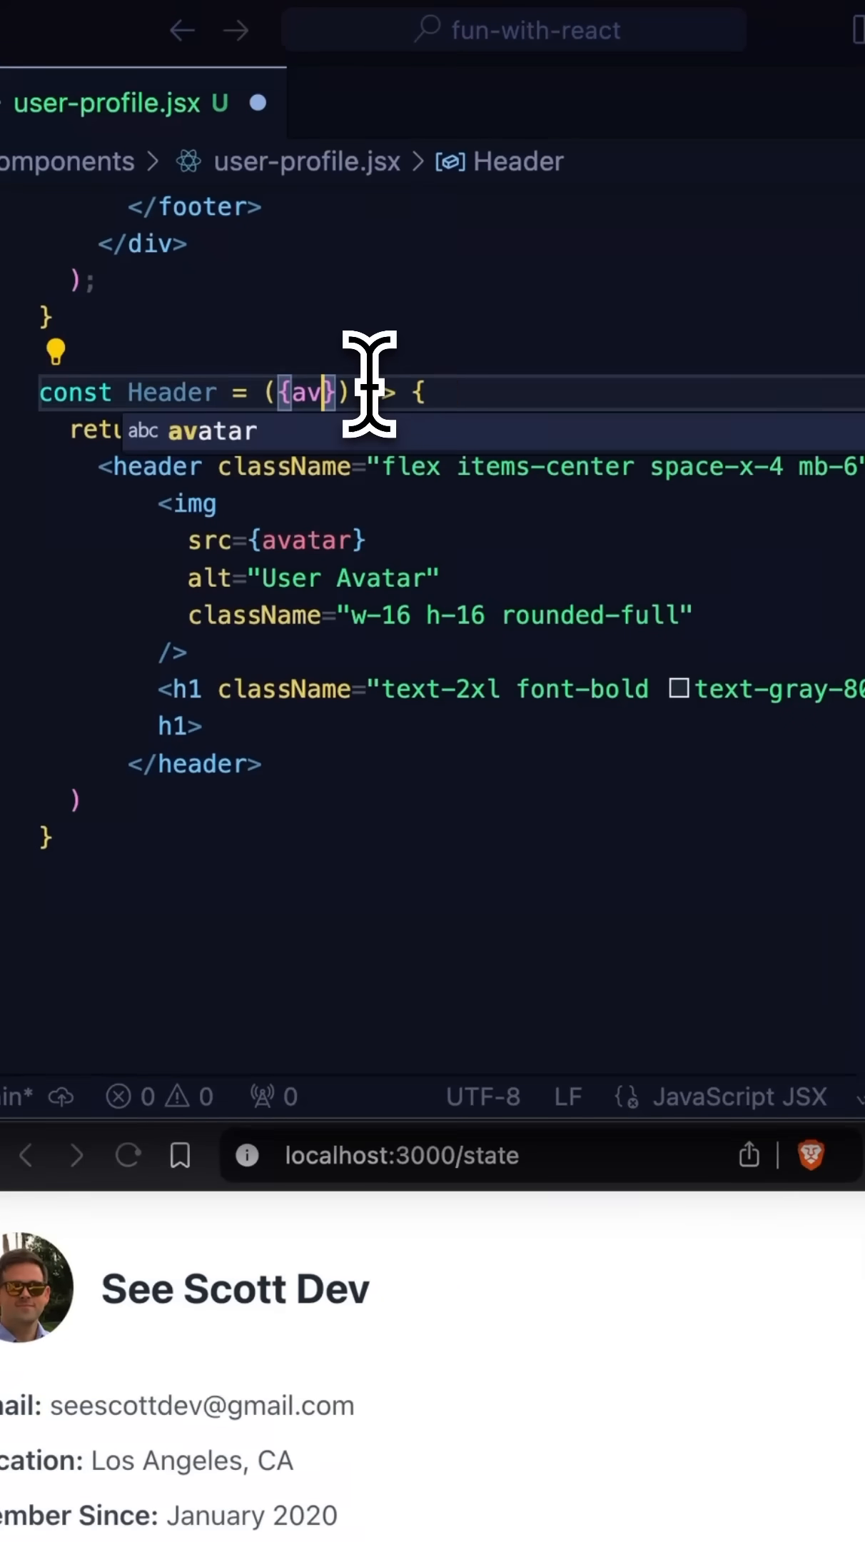
text(, name)
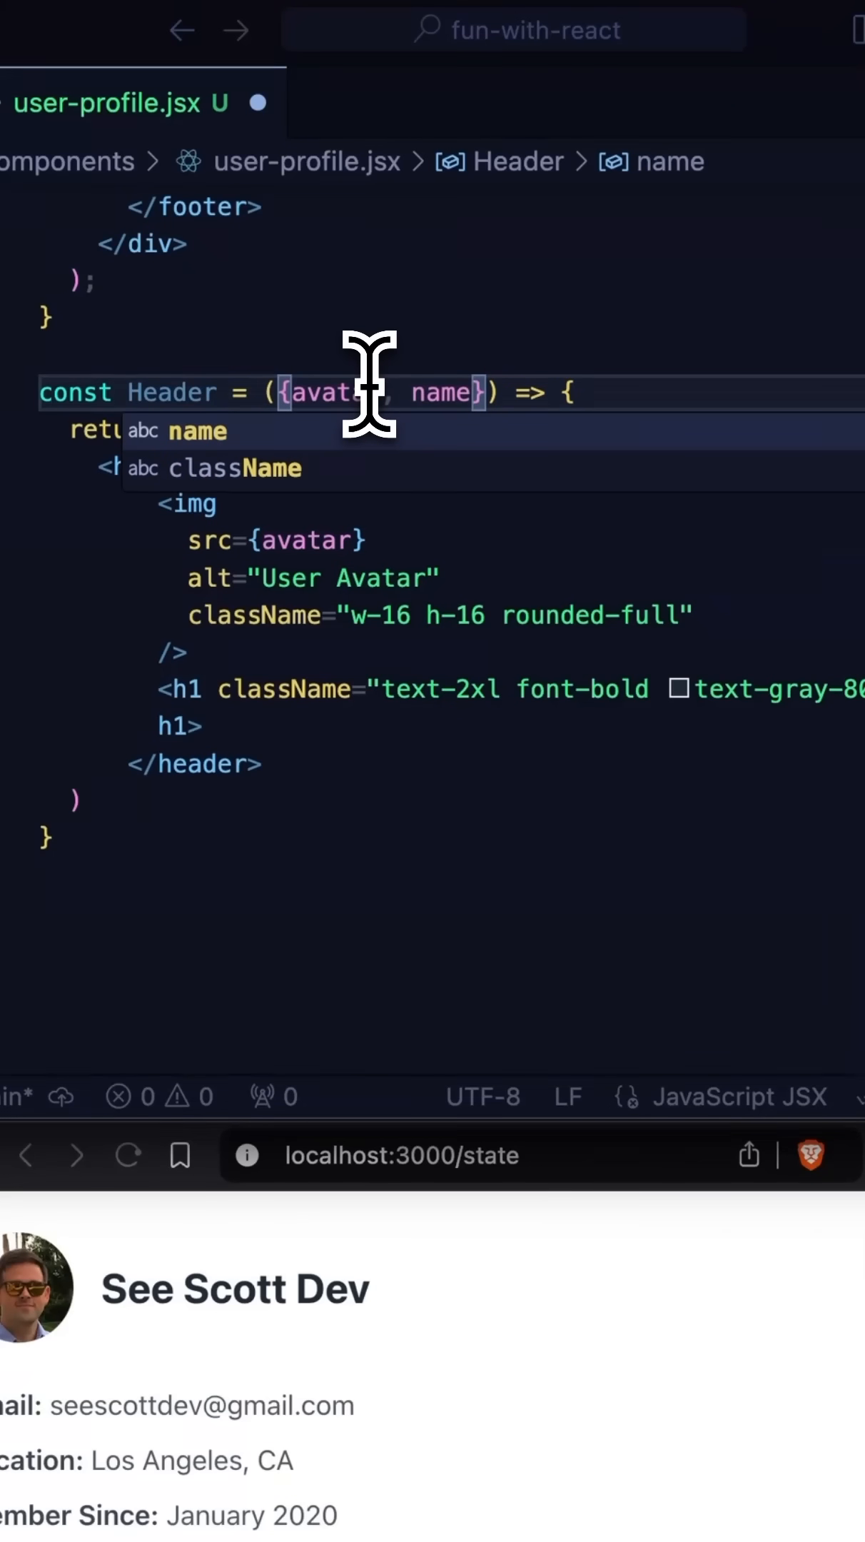
scroll(up, 3)
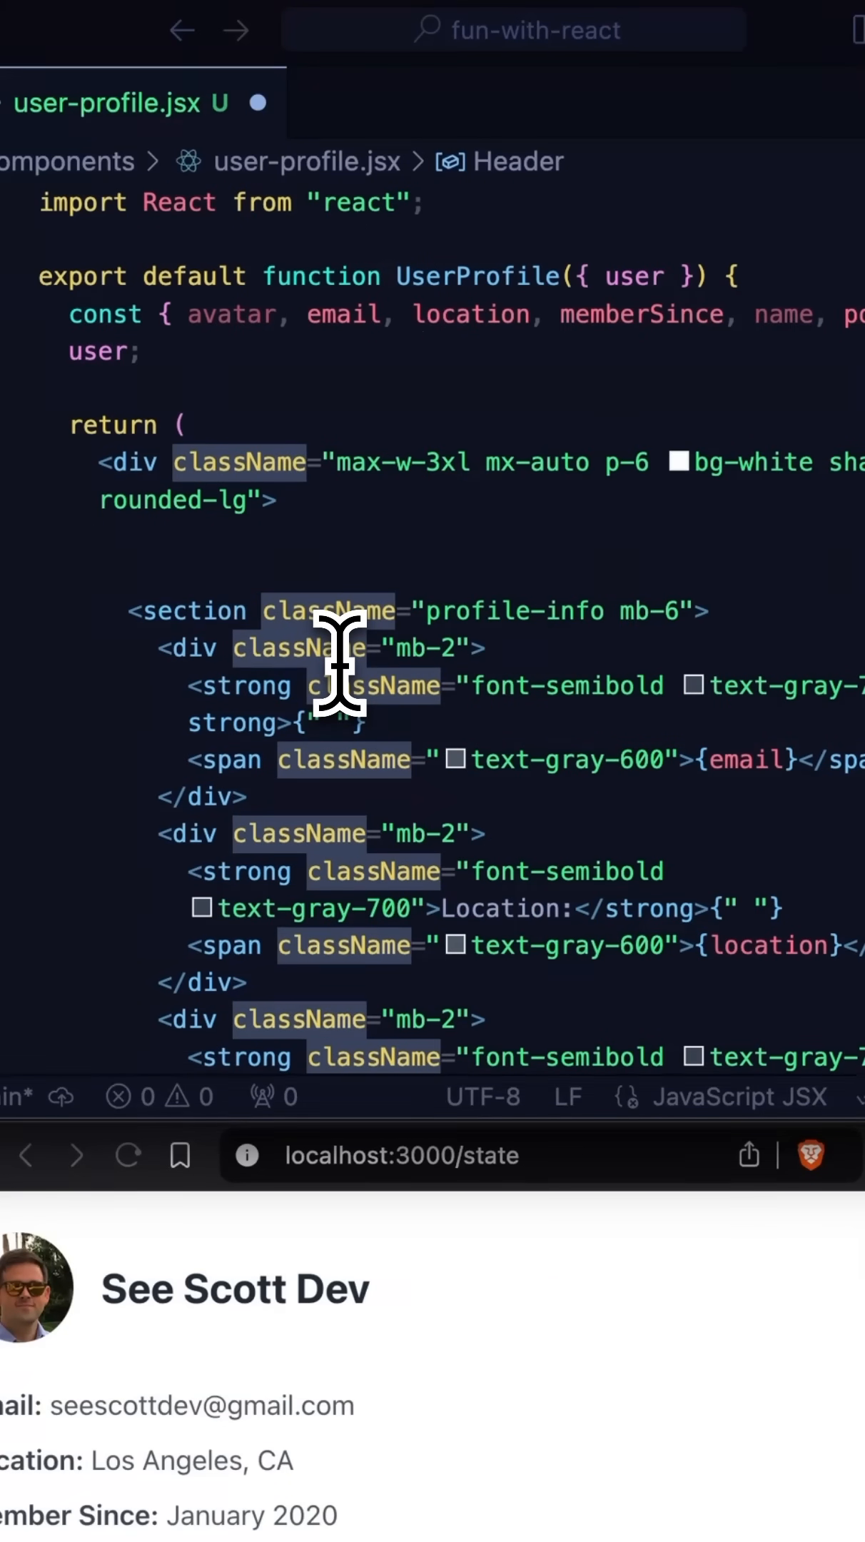
- Render <Header avatar={avatar} name={name} /> in UserProfile where the header markup was
text(<Head)
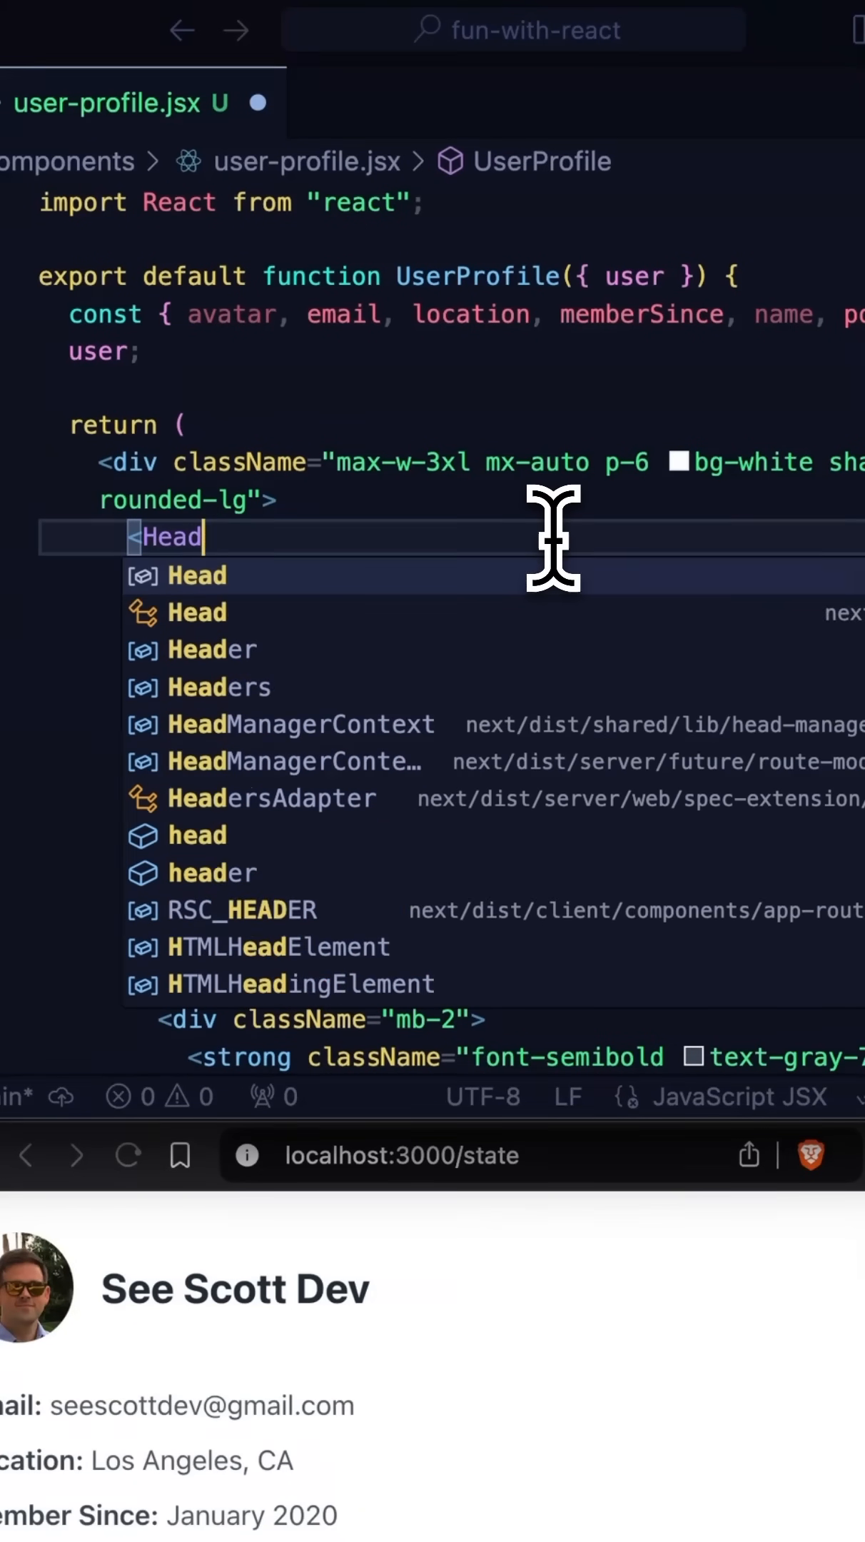
text(er avatar={avatar} name={)
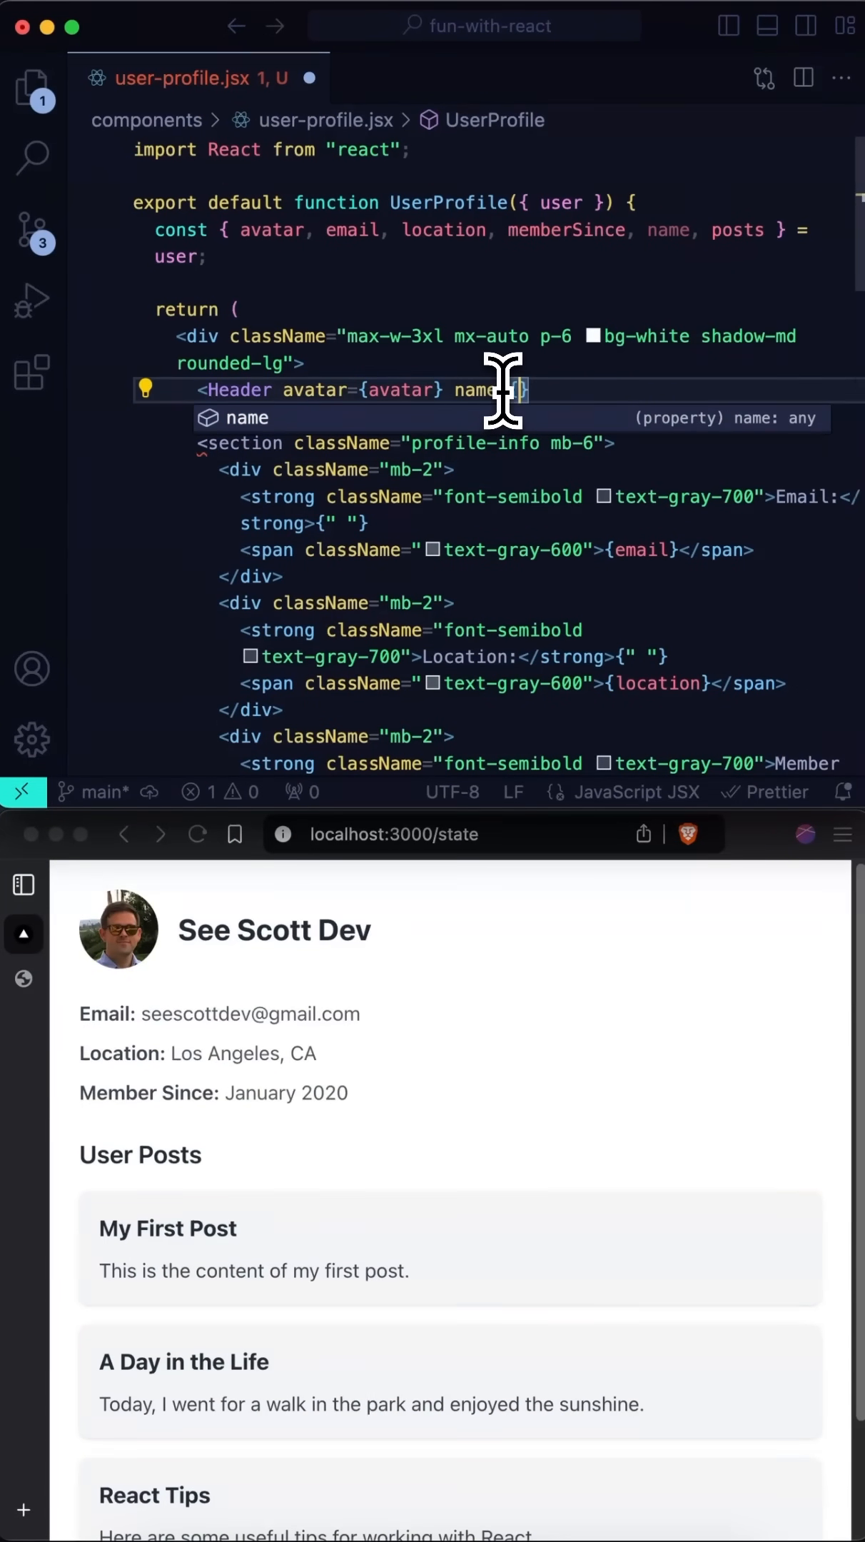
text(name} />)
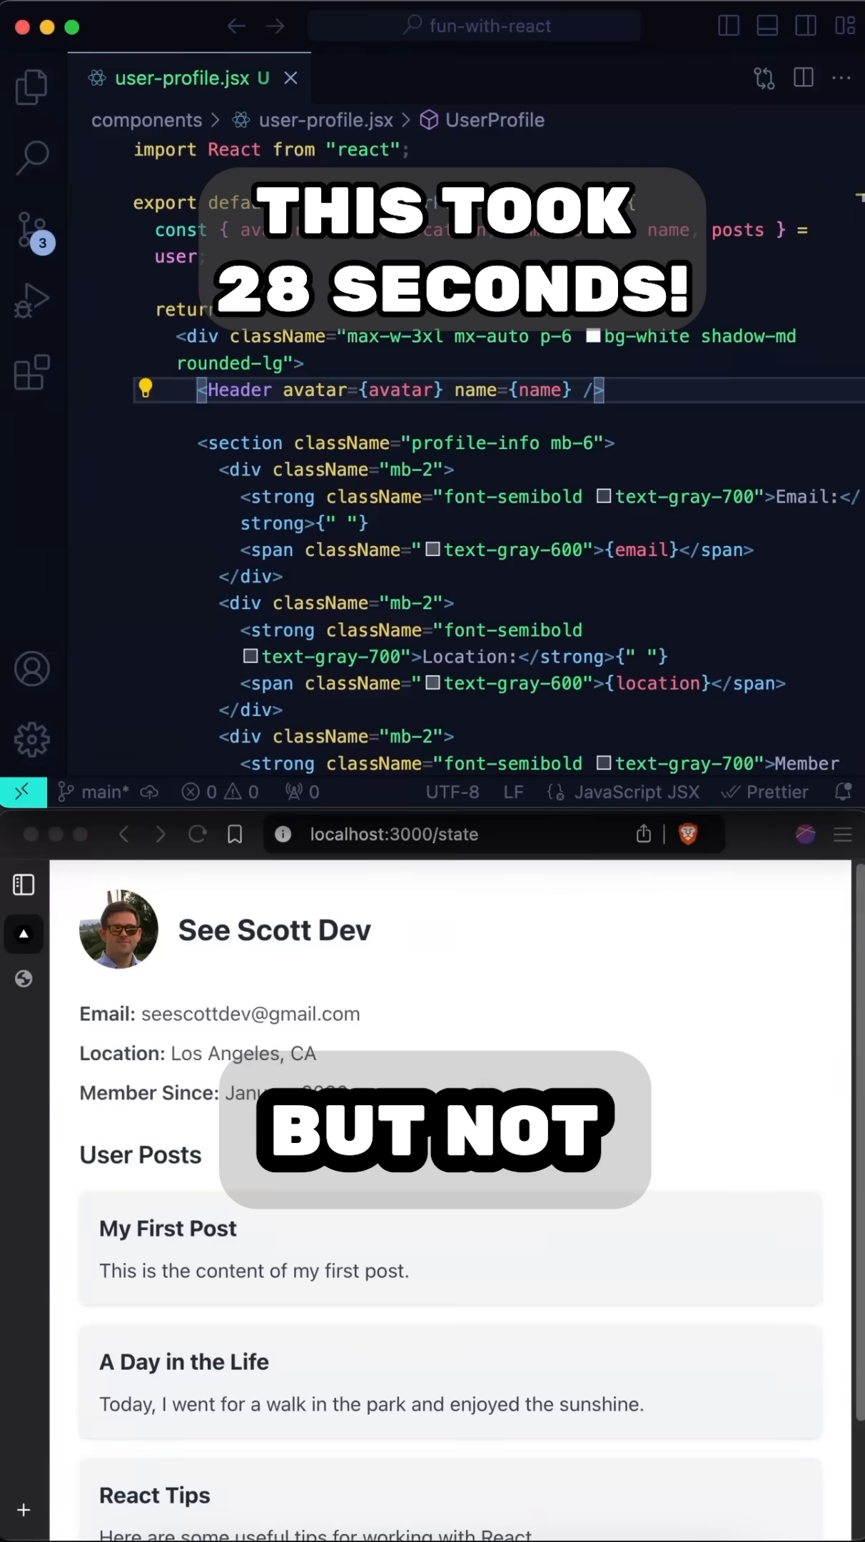
mouse_move(511, 497)
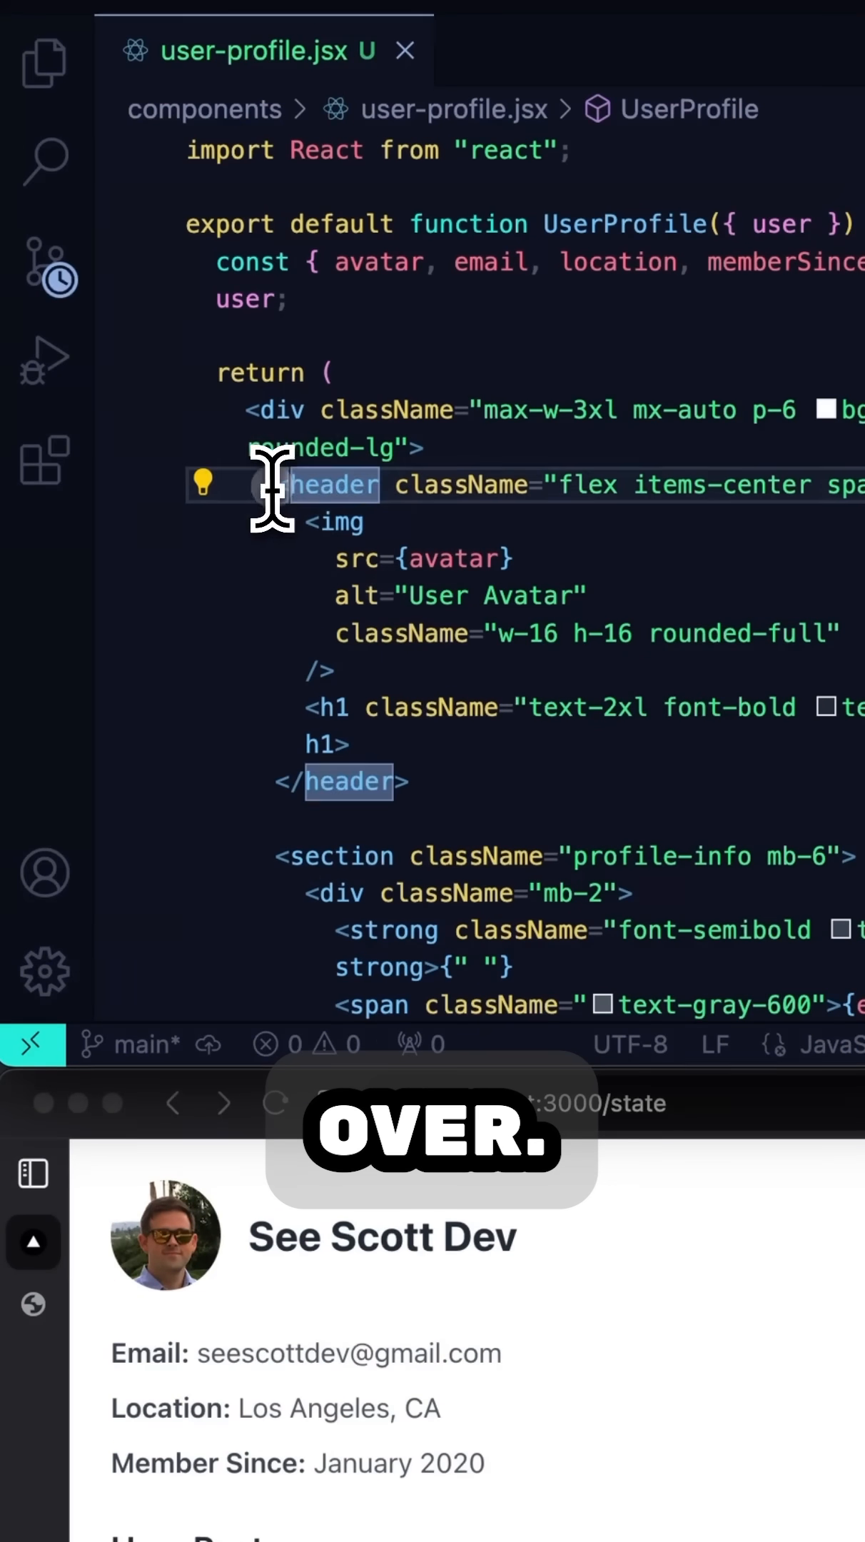
- Extract the <header> block and the profile-info <section> into components via Extract Component
click(205, 484)
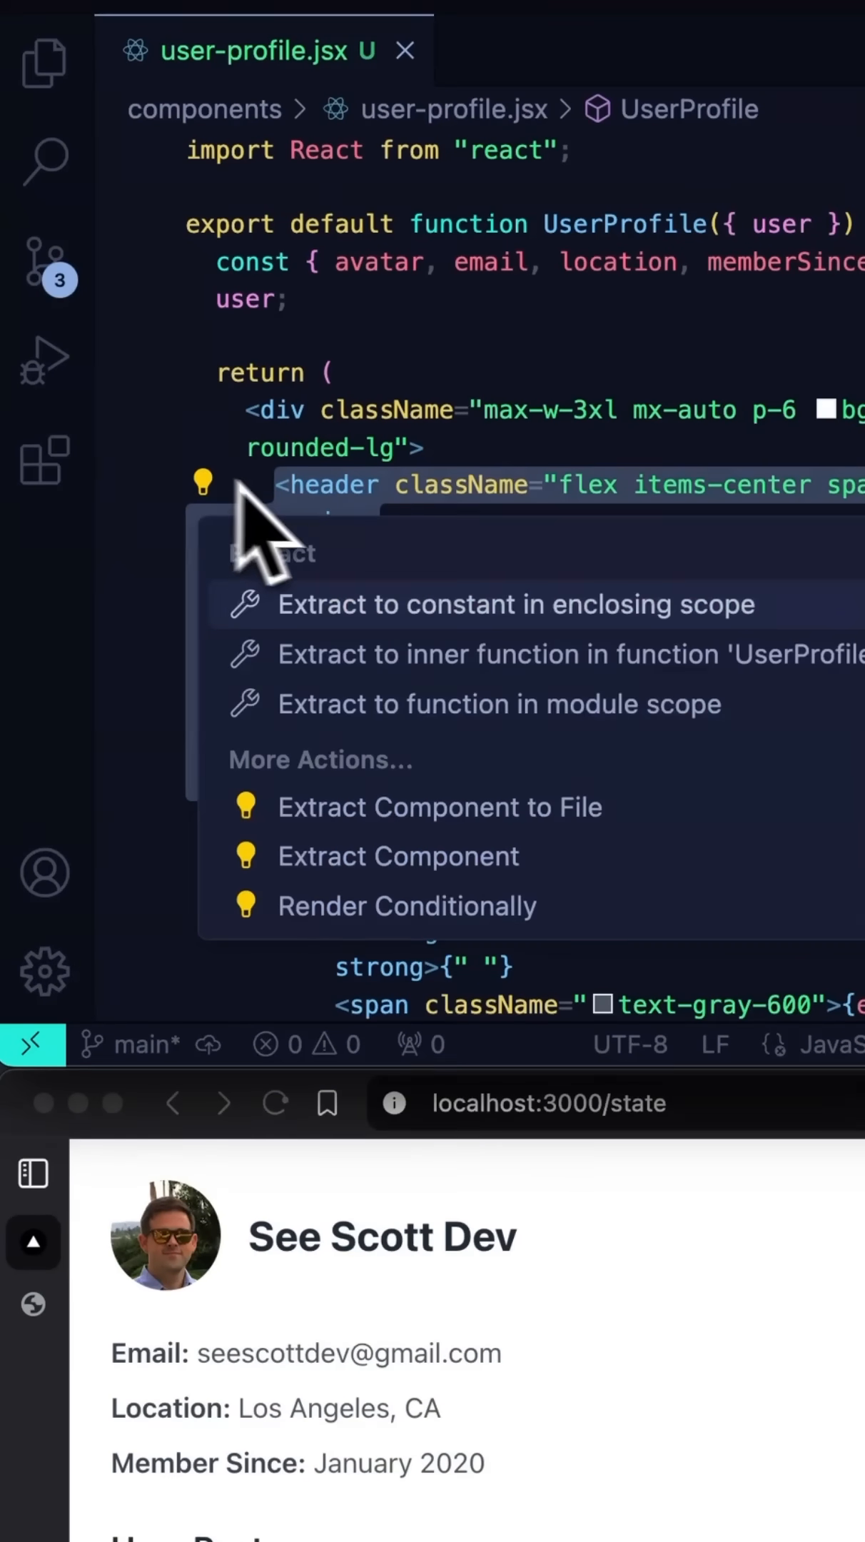
click(397, 855)
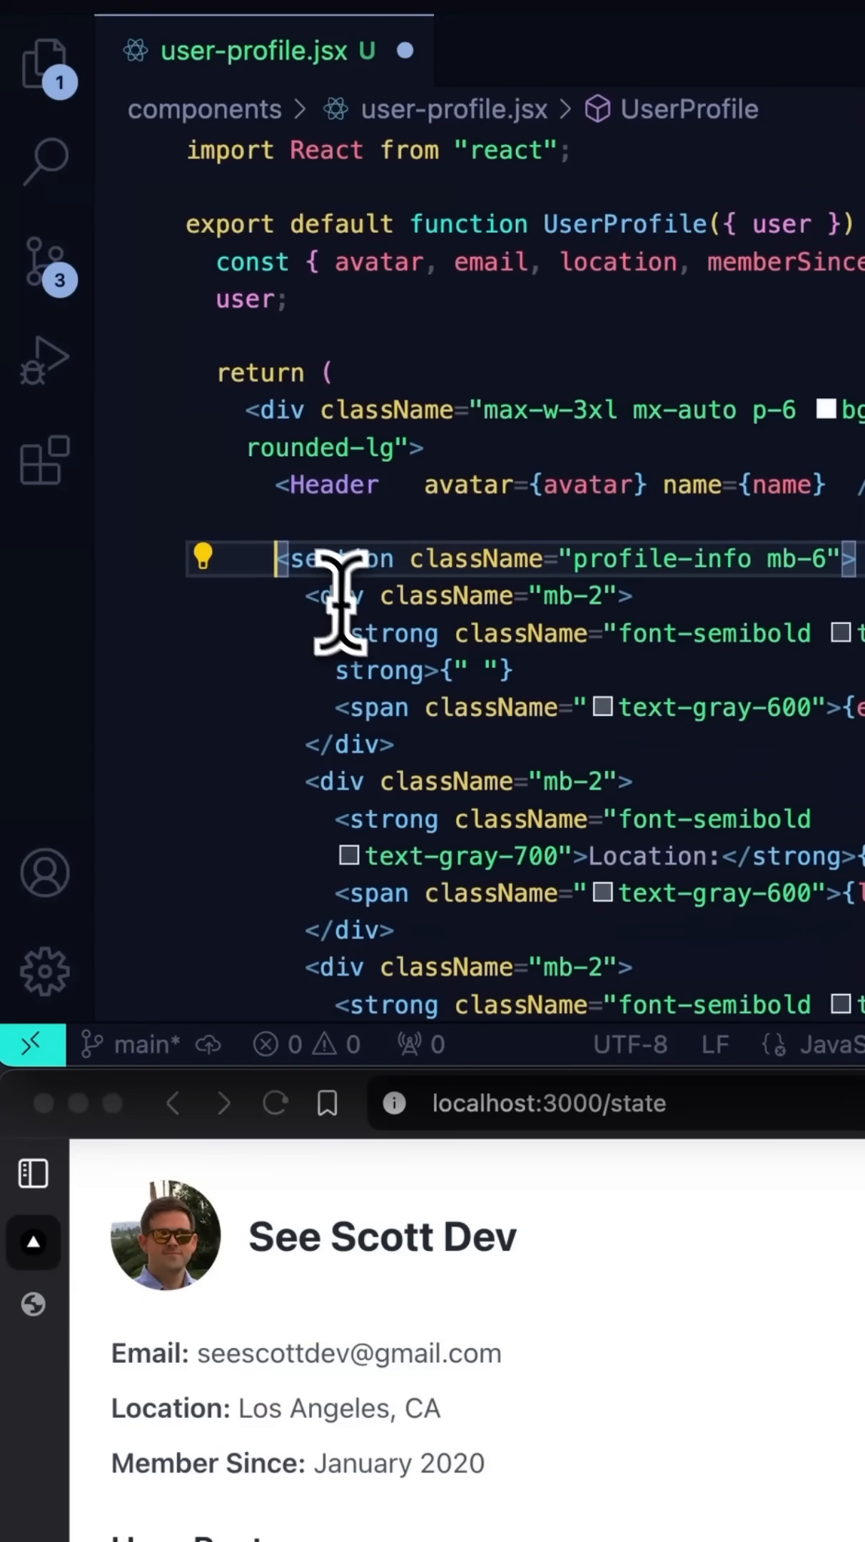
click(205, 558)
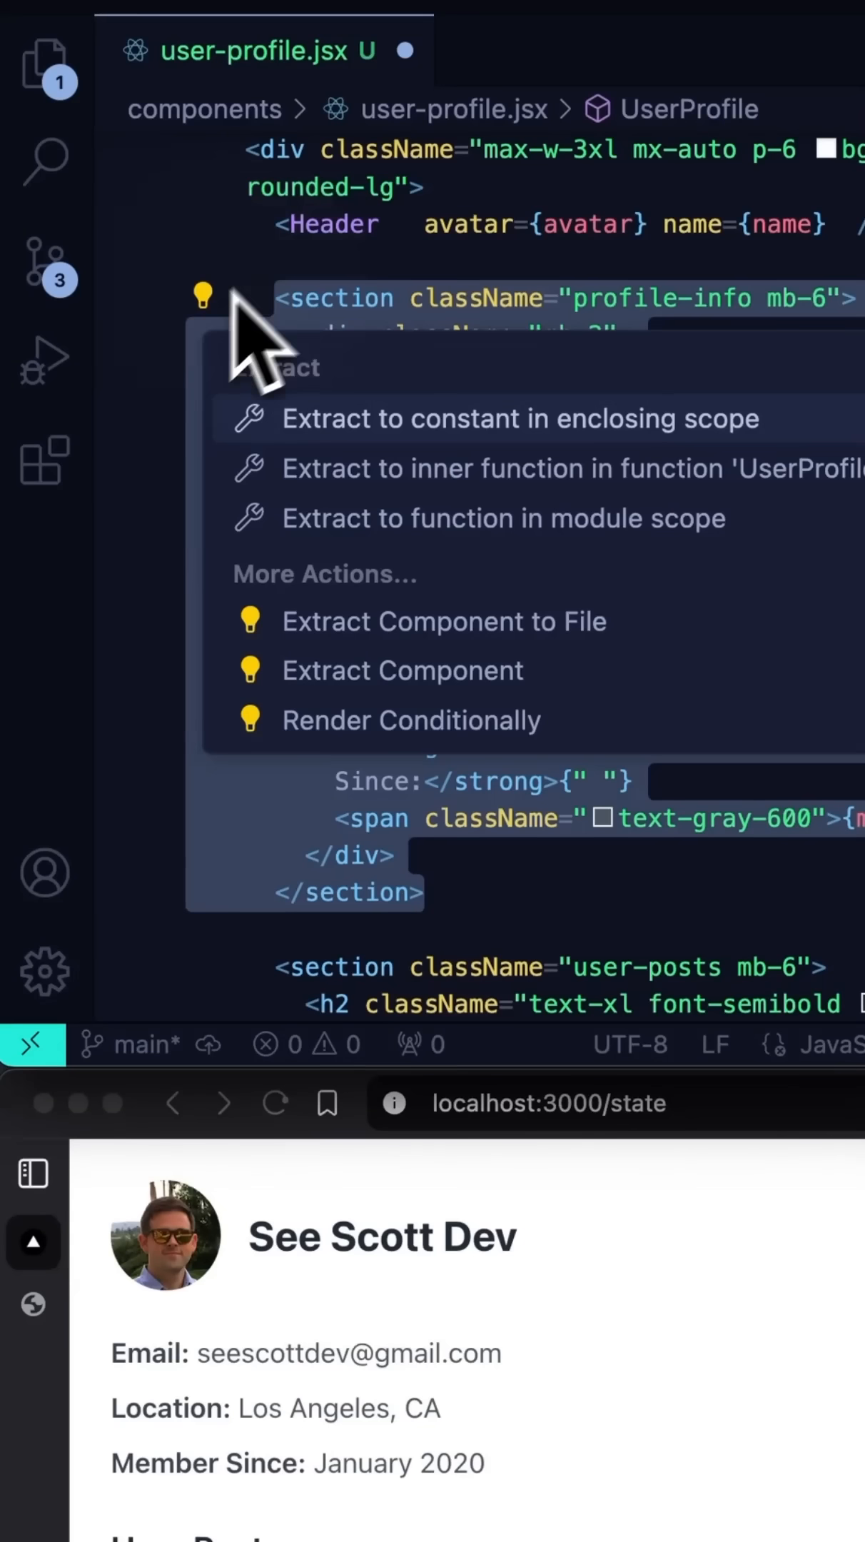
click(402, 670)
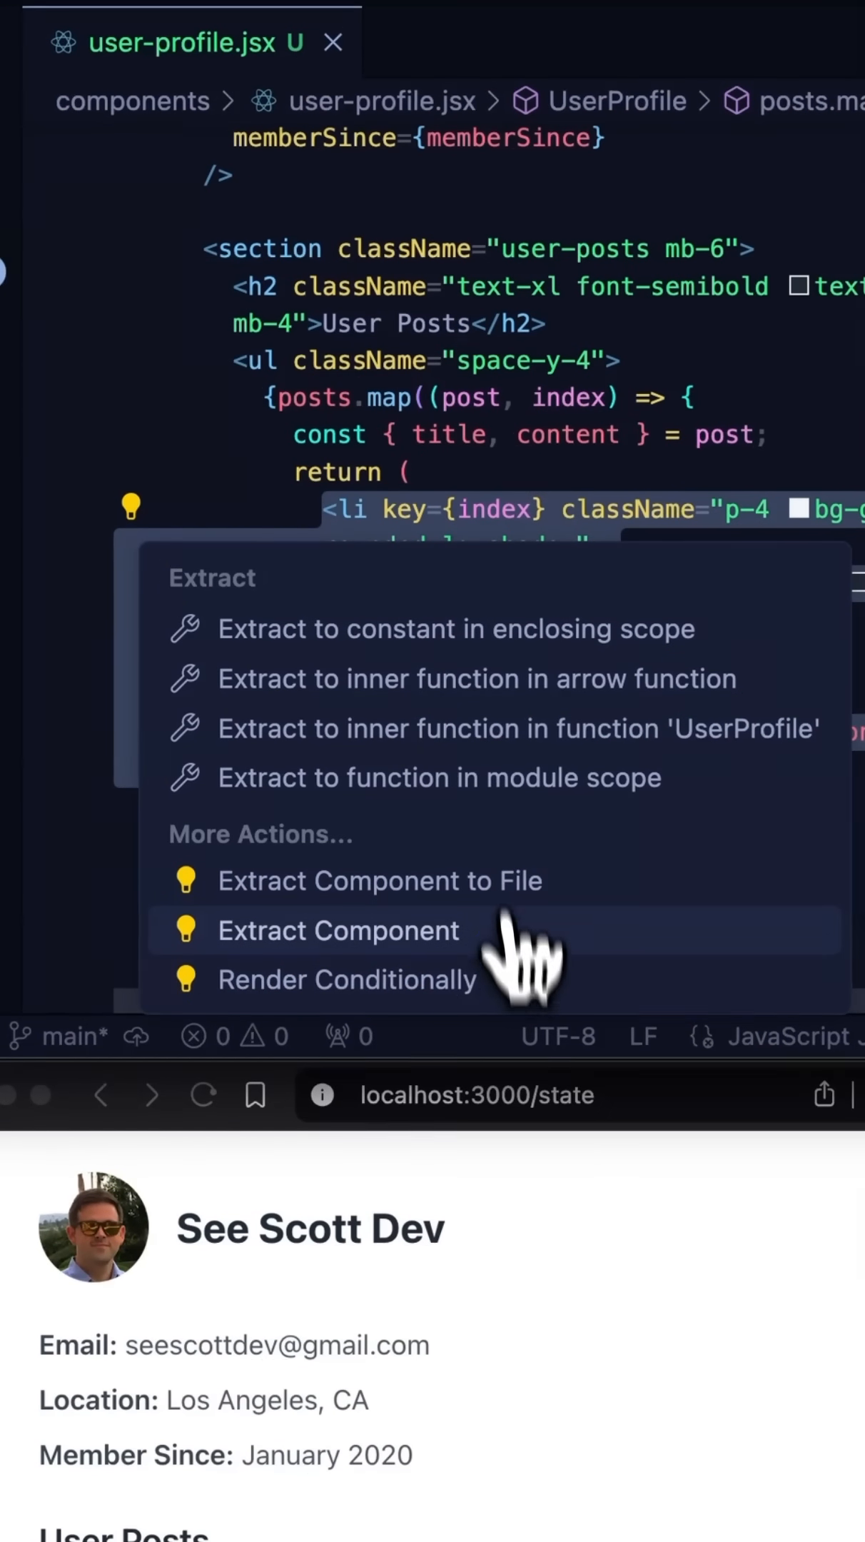
- Extract the posts.map <li> into PostItem and the <footer> into Footer via Extract Component
click(338, 931)
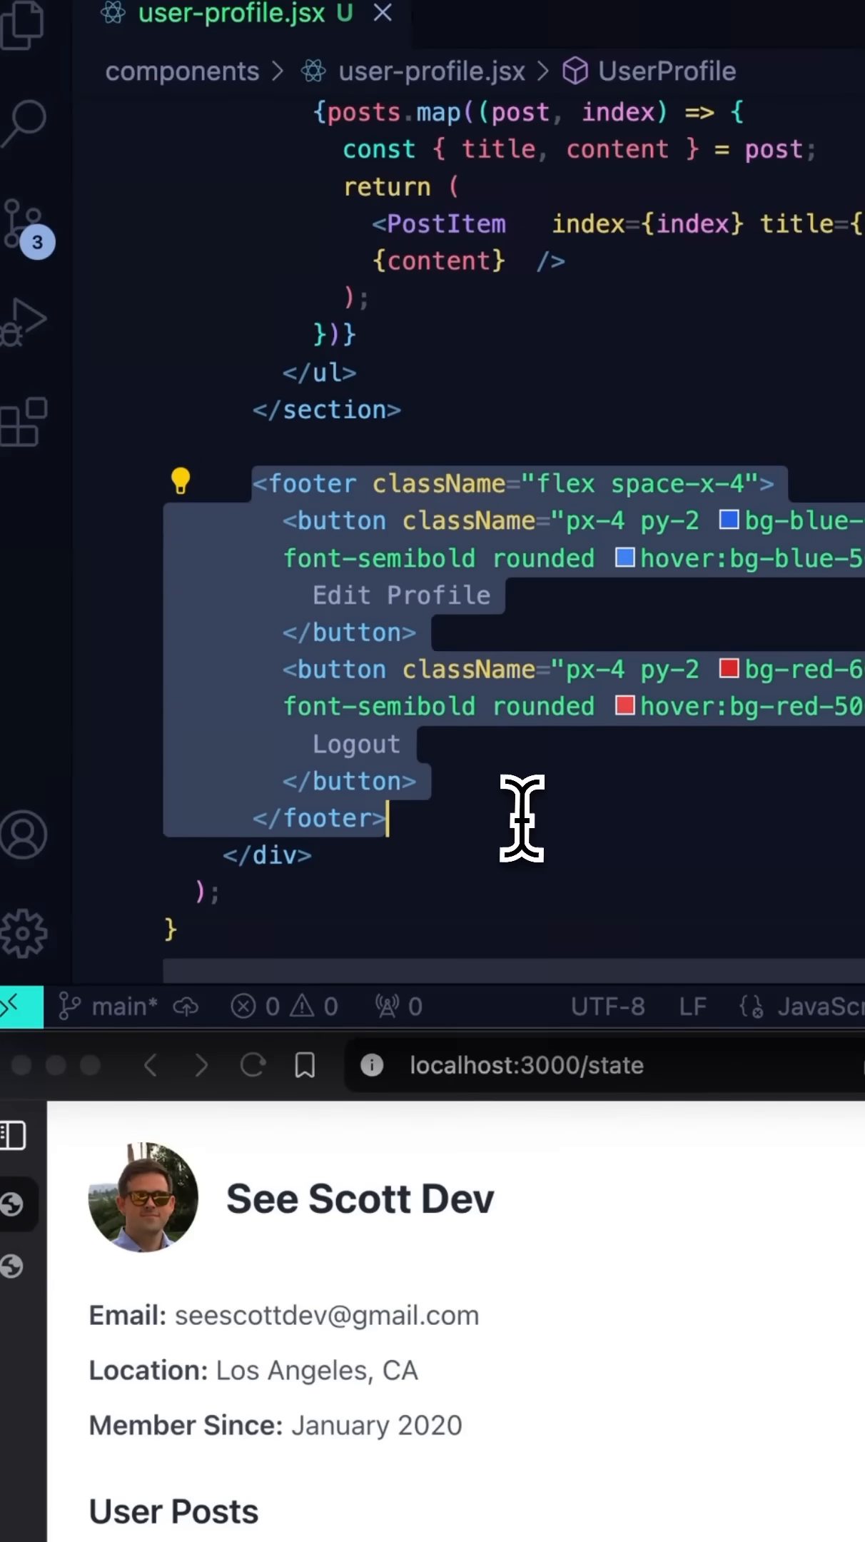
click(182, 482)
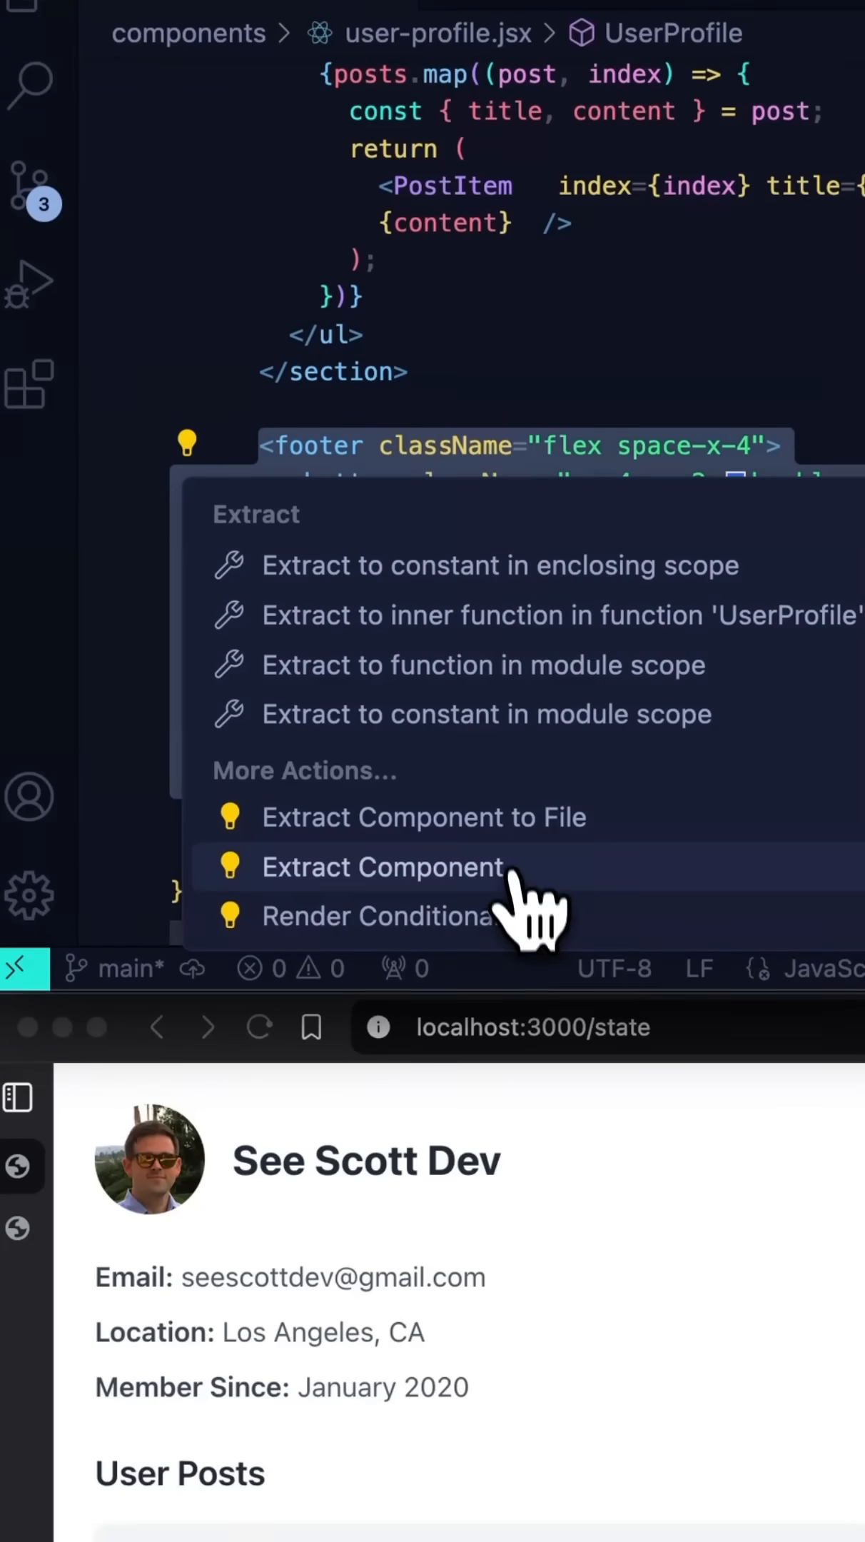
click(383, 867)
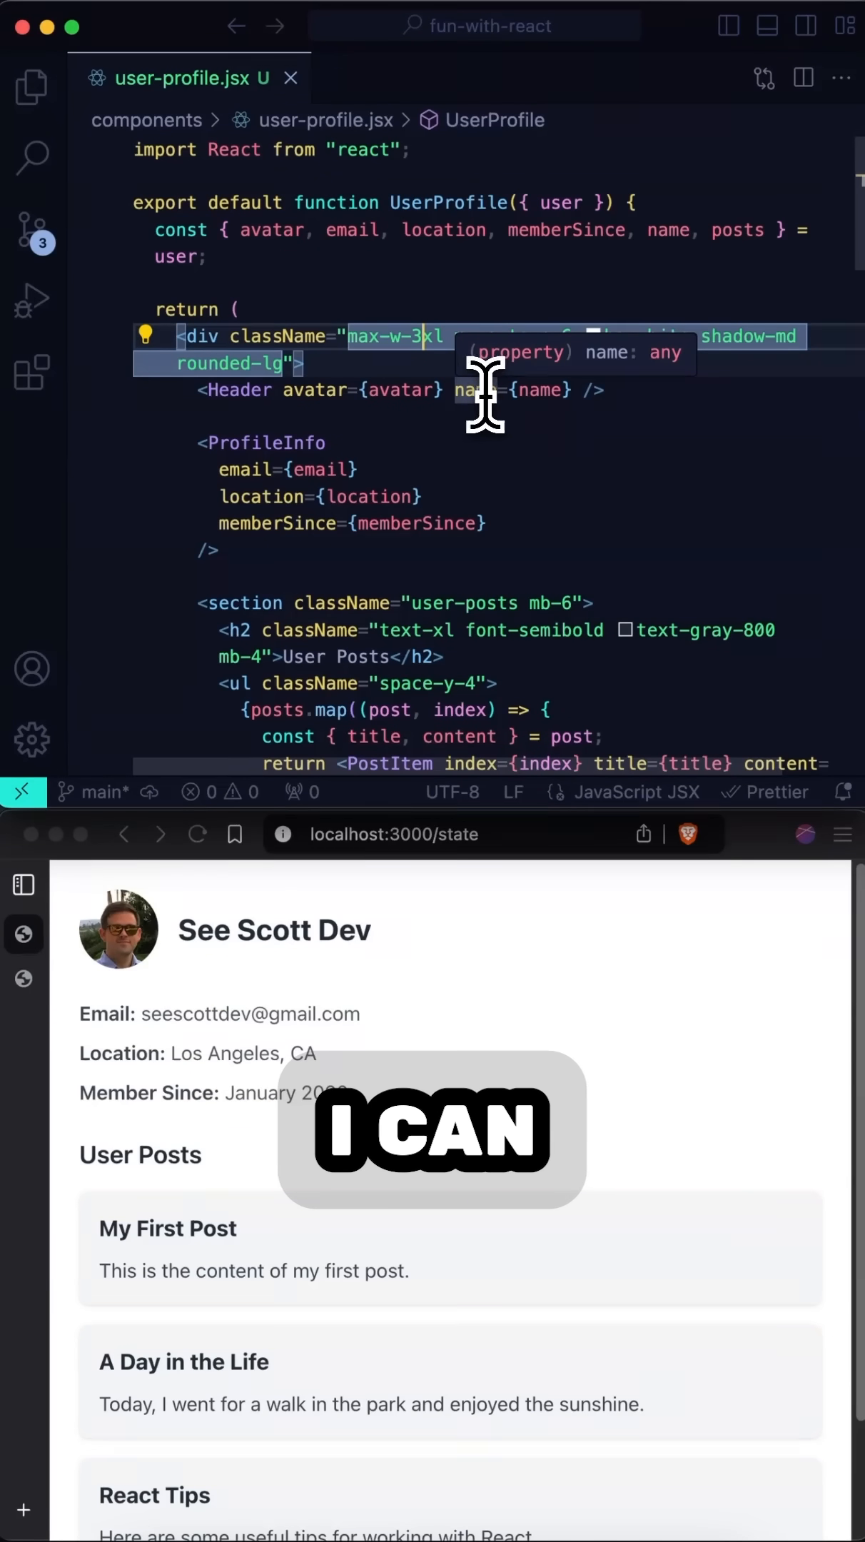
scroll(down, 3)
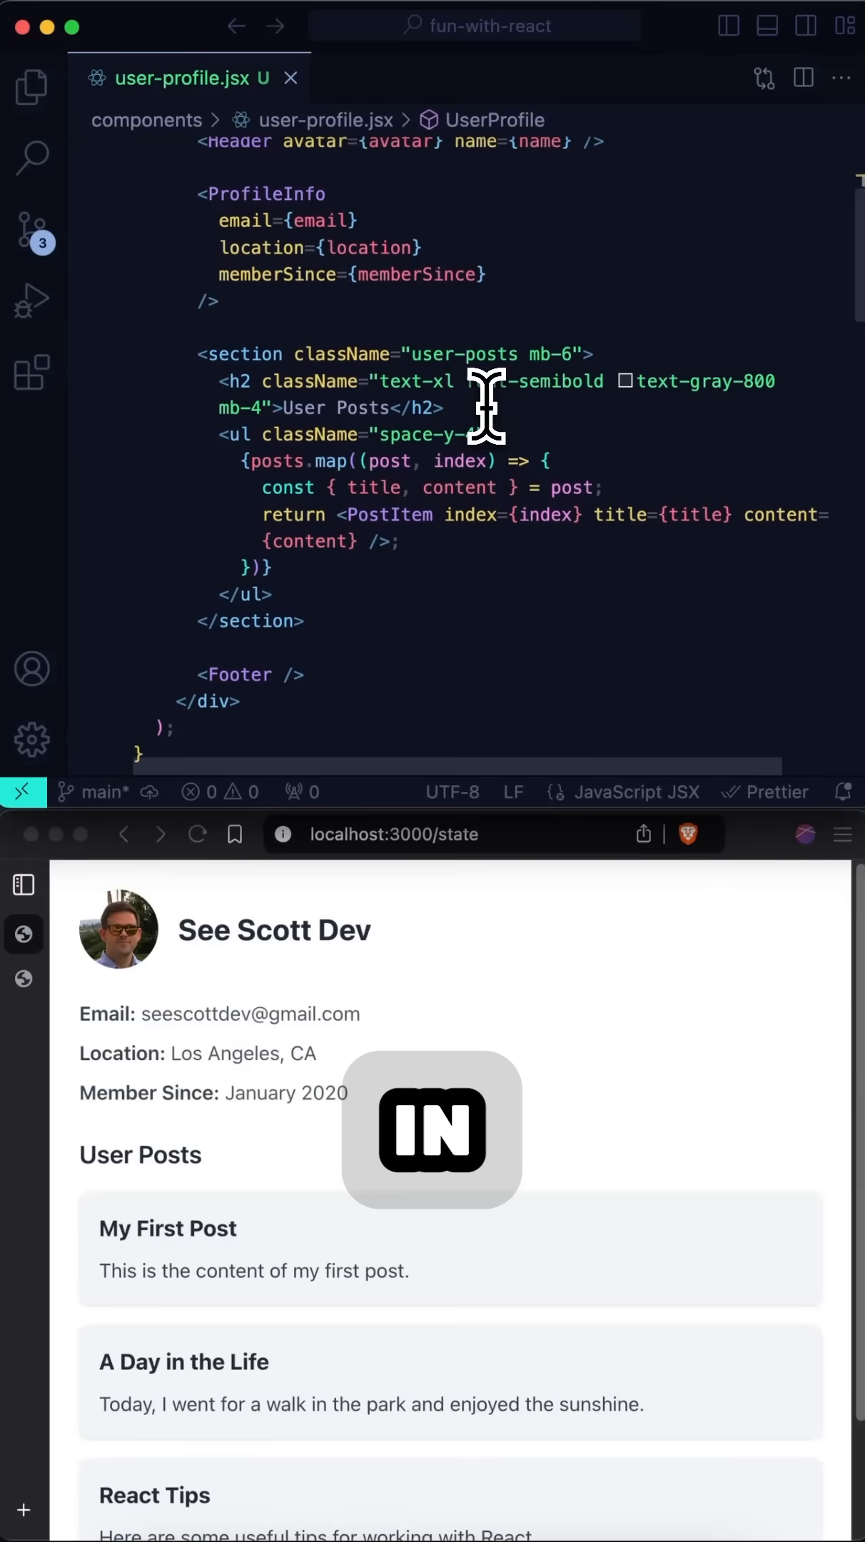
scroll(up, 3)
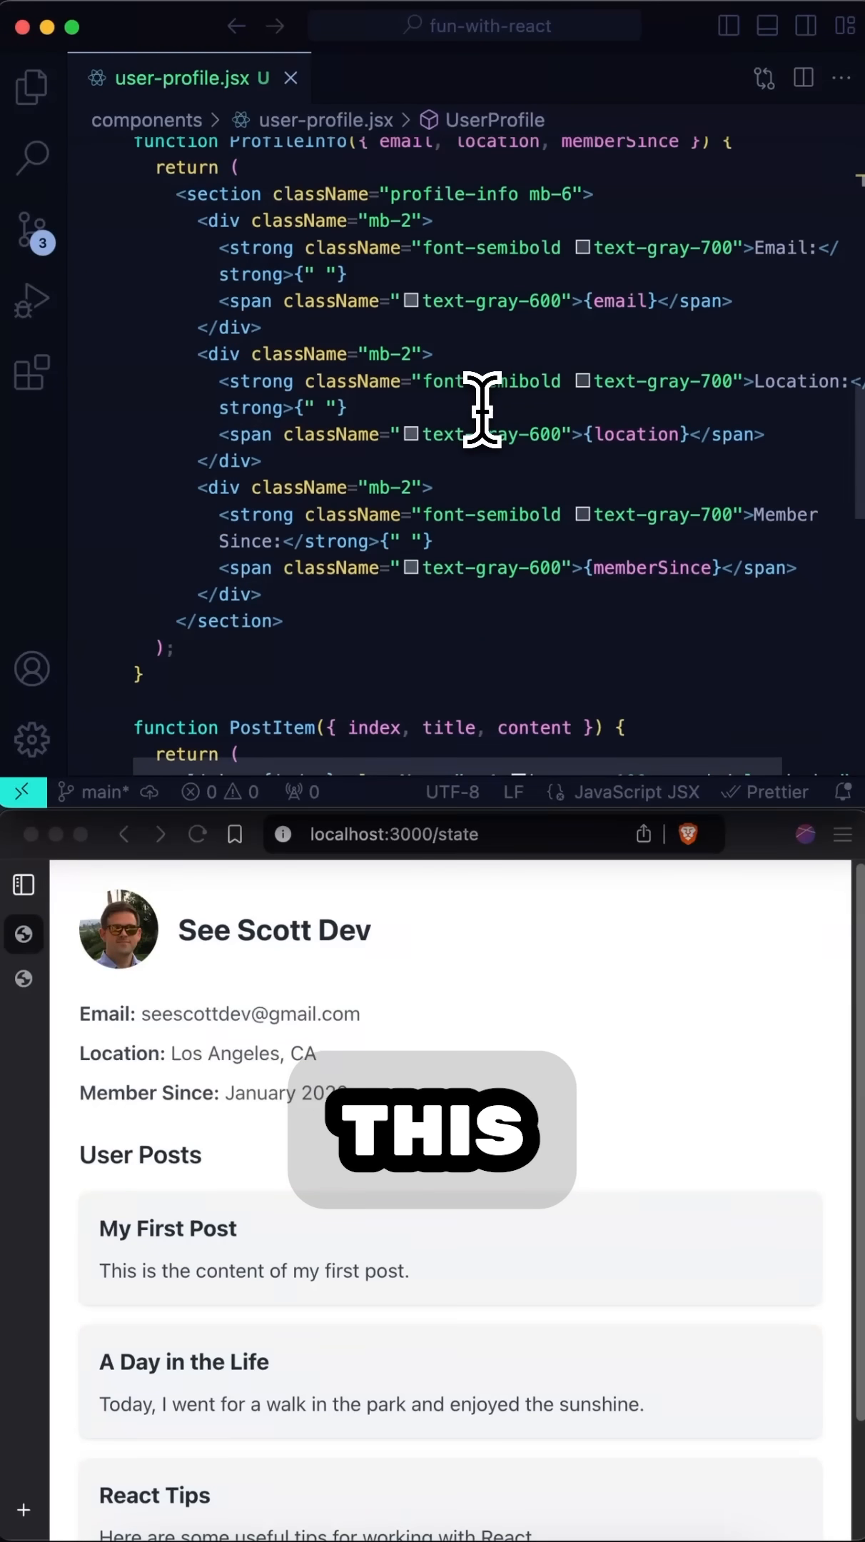